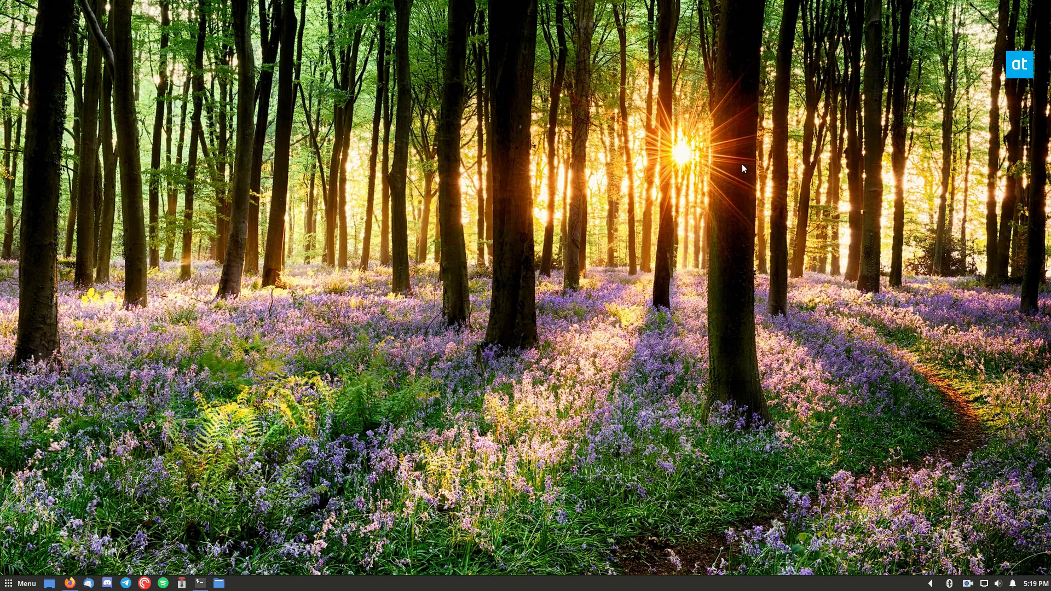
{"action": "mouse_move", "coordinate": [226, 580]}
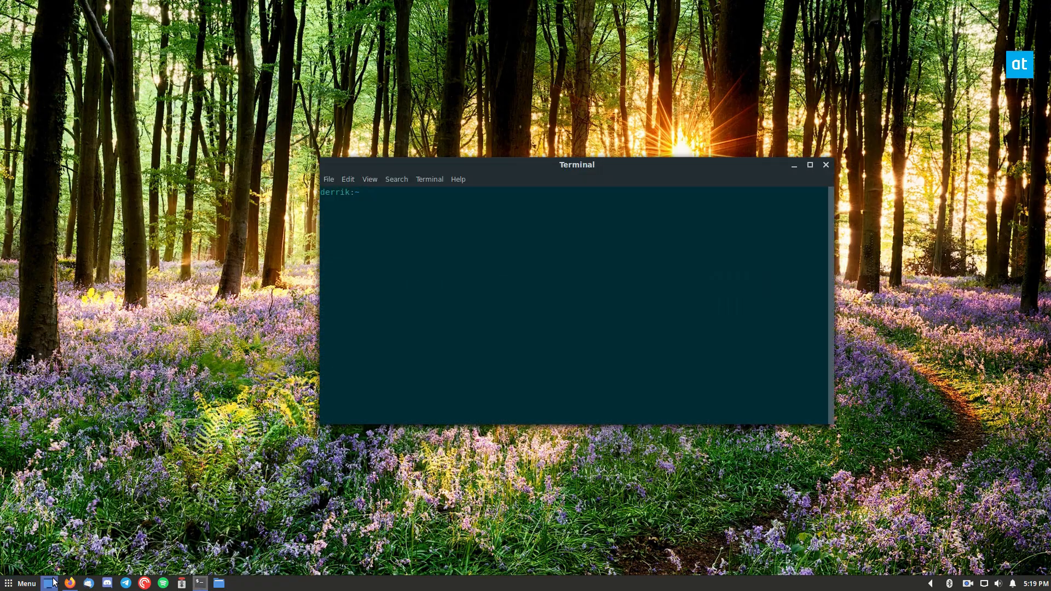
Search the Snapcraft store for swift and open the swift listing in a new tab.
{"action": "left_click", "coordinate": [70, 583]}
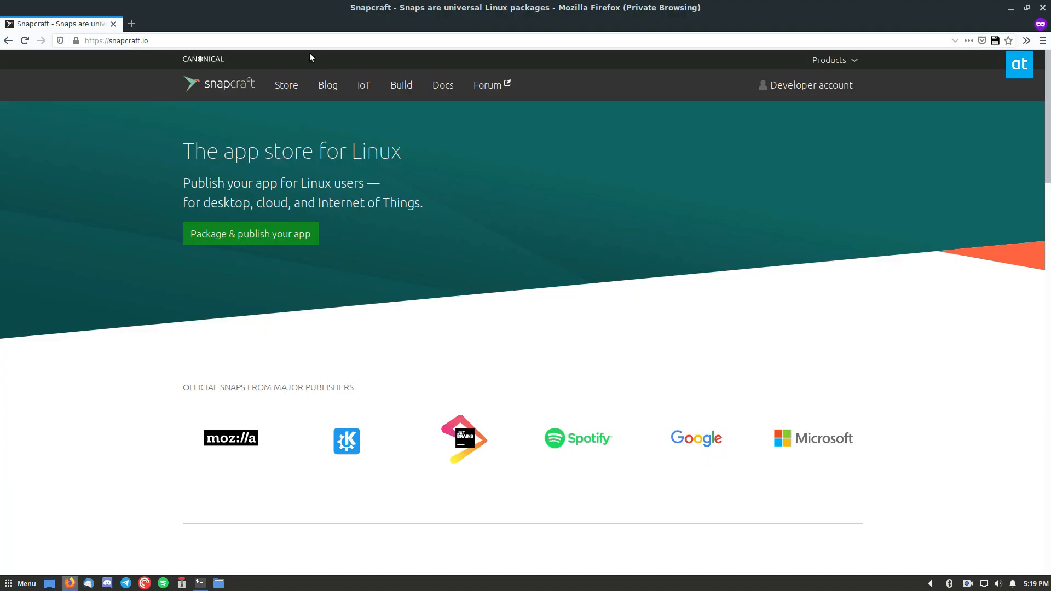
{"action": "left_click", "coordinate": [286, 85]}
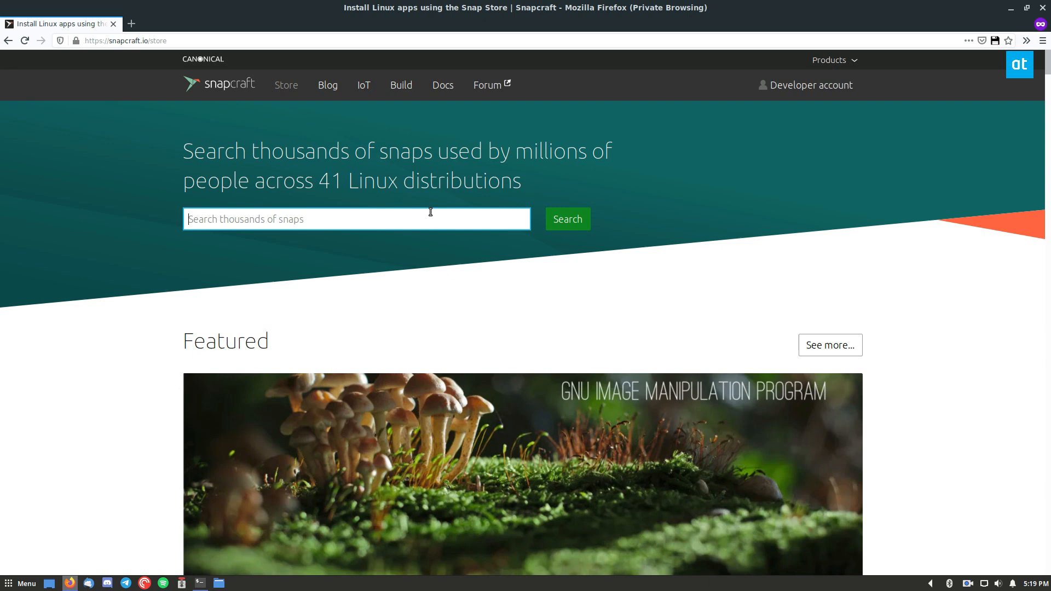
{"action": "type", "text": "swfit"}
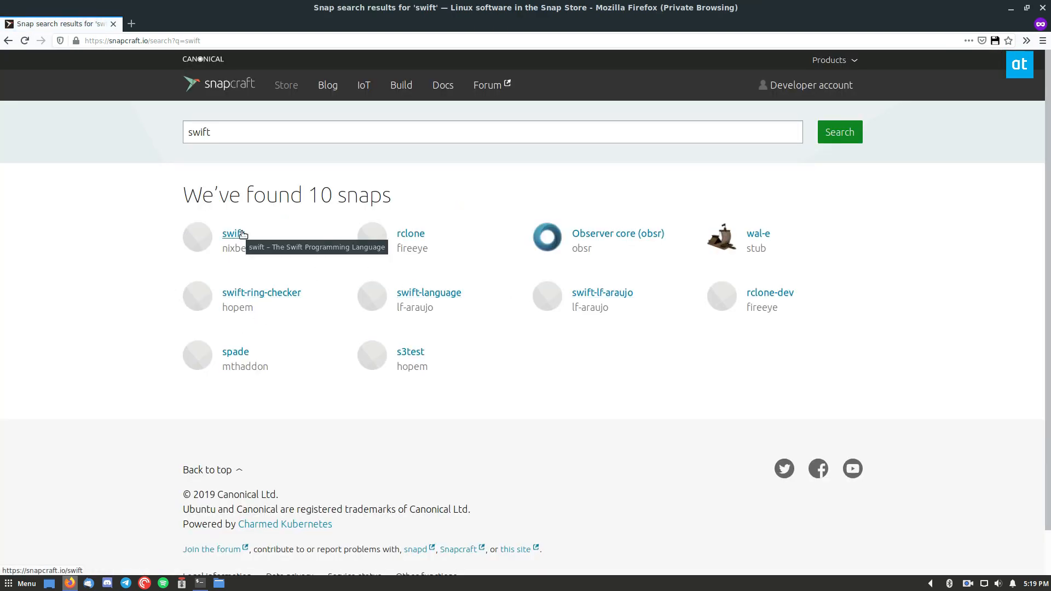
{"action": "left_click", "coordinate": [233, 233]}
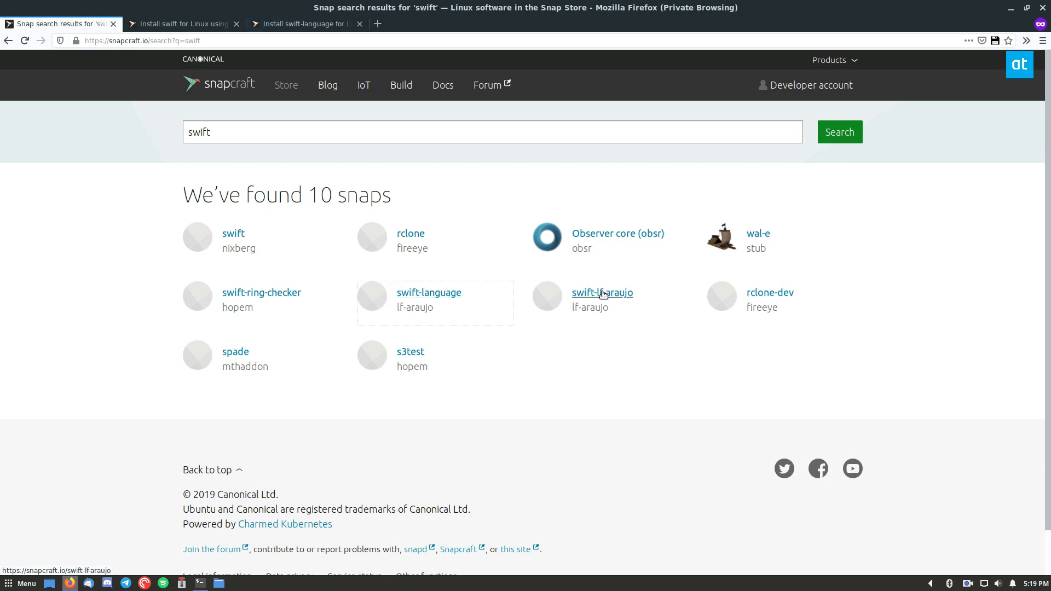
Compare the swift and swift-language listings, then show swift-language's channels (stable, beta, edge 4.0.3).
{"action": "left_click", "coordinate": [428, 292]}
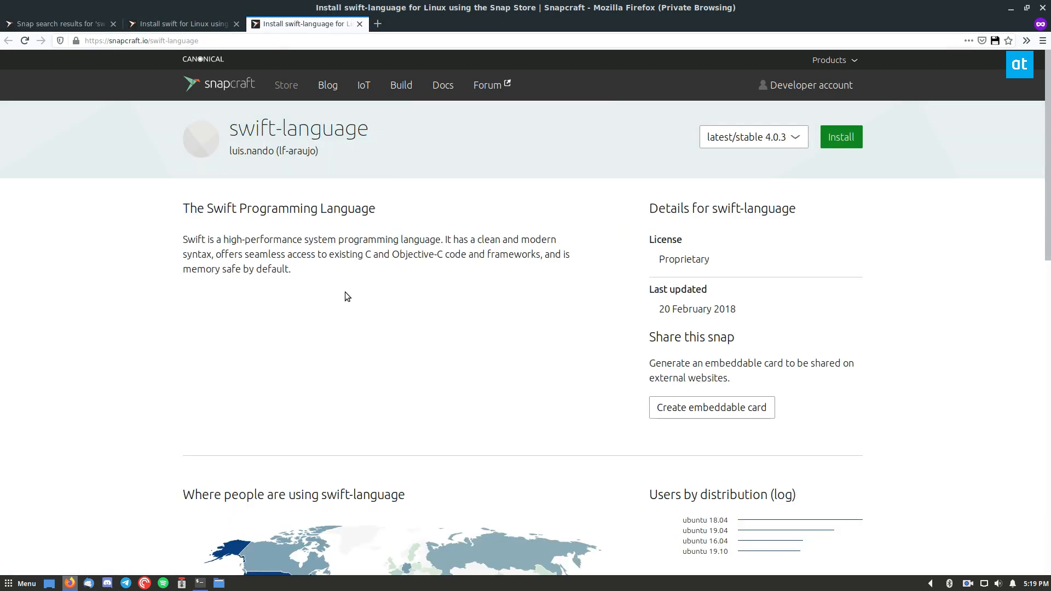
{"action": "scroll", "scroll_direction": "down", "scroll_amount": 3}
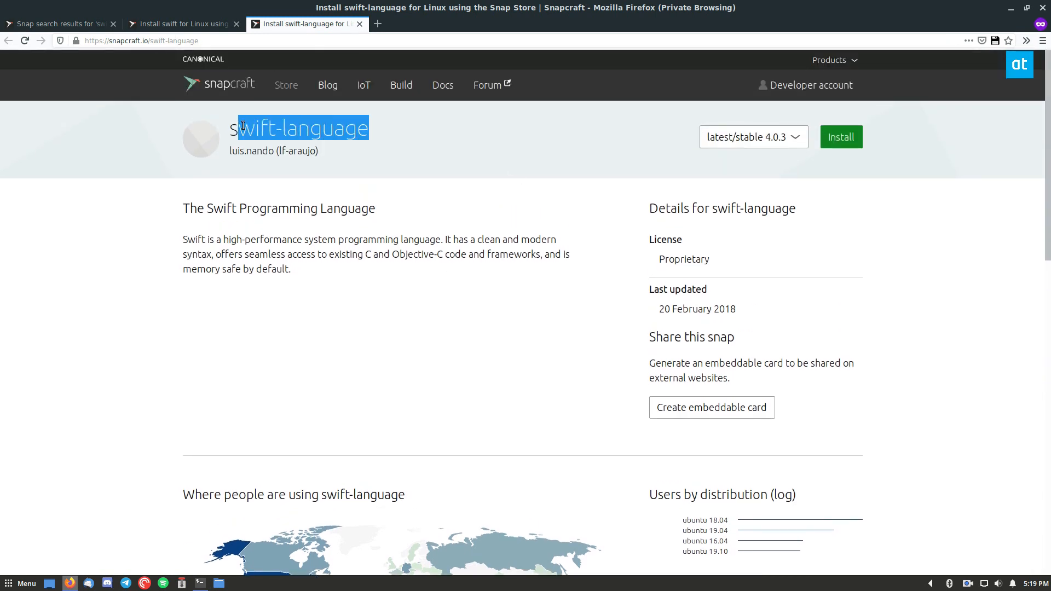
{"action": "left_click", "coordinate": [181, 23]}
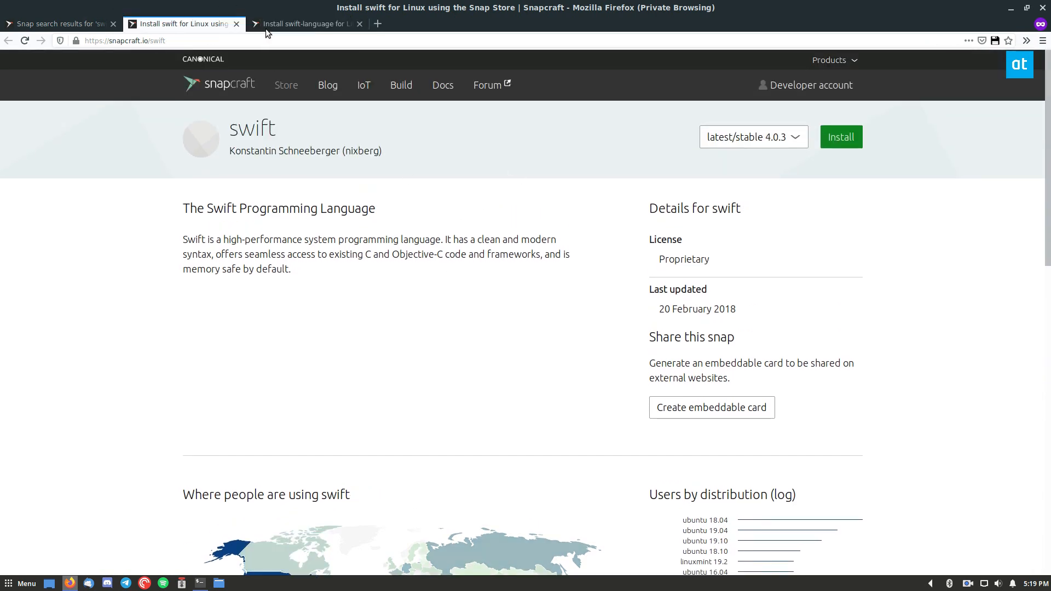
{"action": "left_click", "coordinate": [306, 24]}
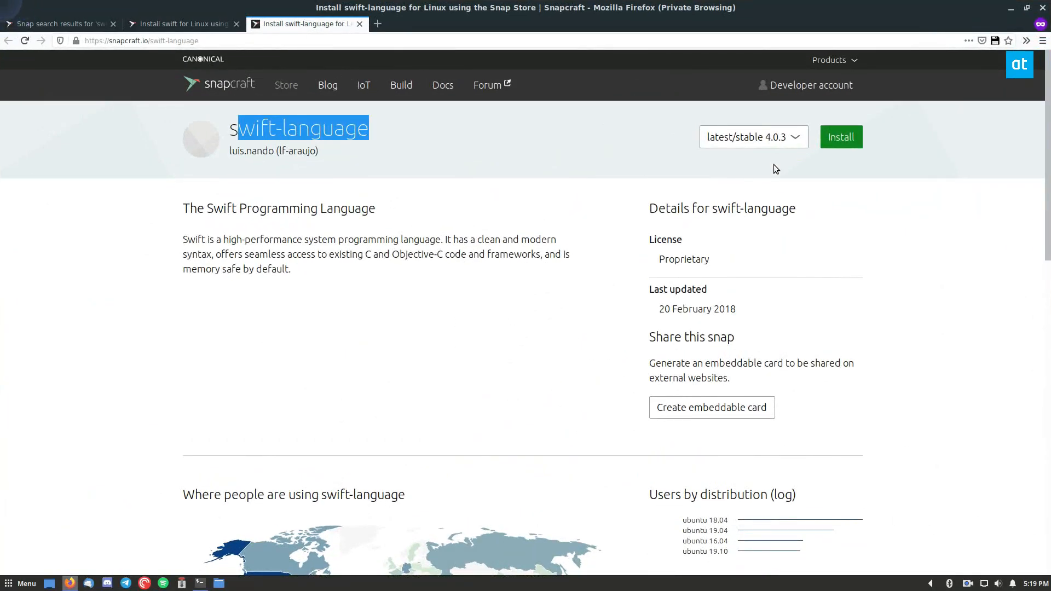
{"action": "left_click", "coordinate": [753, 137]}
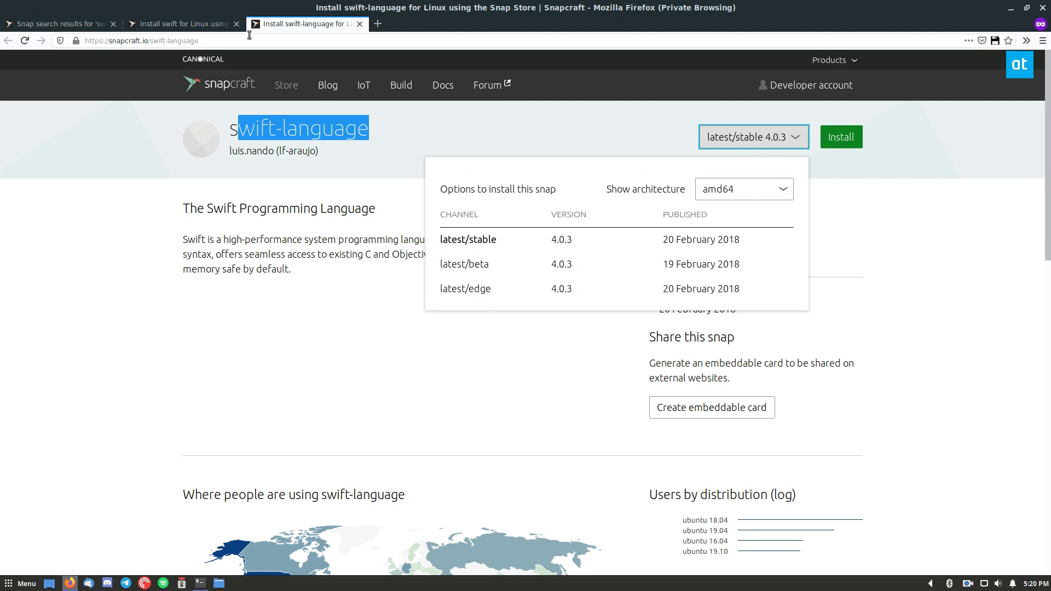
Check the swift listing's channels (edge 4.1), then return to the terminal's snap search swift output.
{"action": "left_click", "coordinate": [181, 23]}
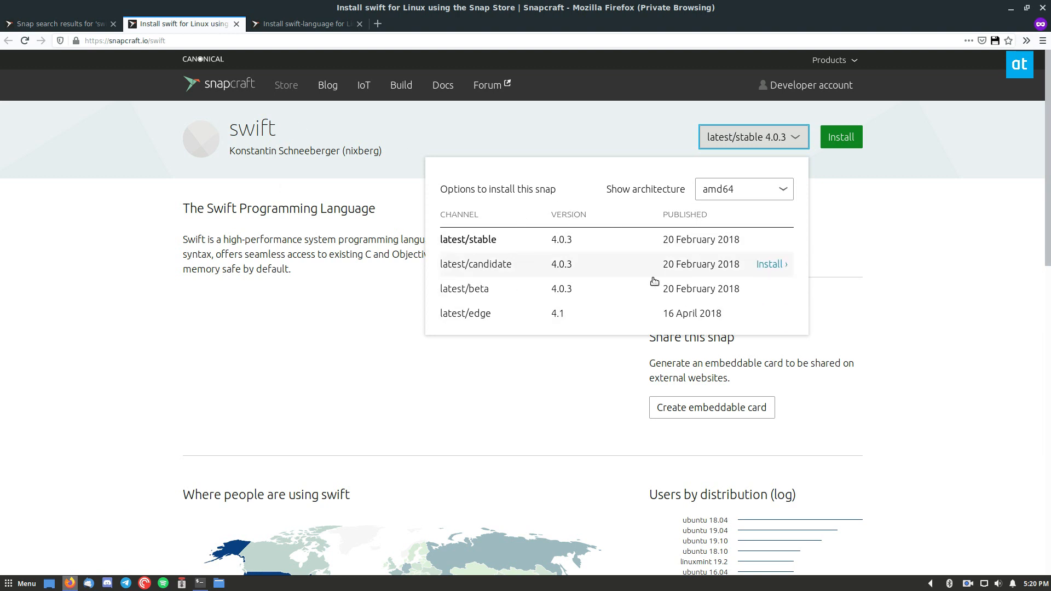
{"action": "left_click", "coordinate": [753, 137]}
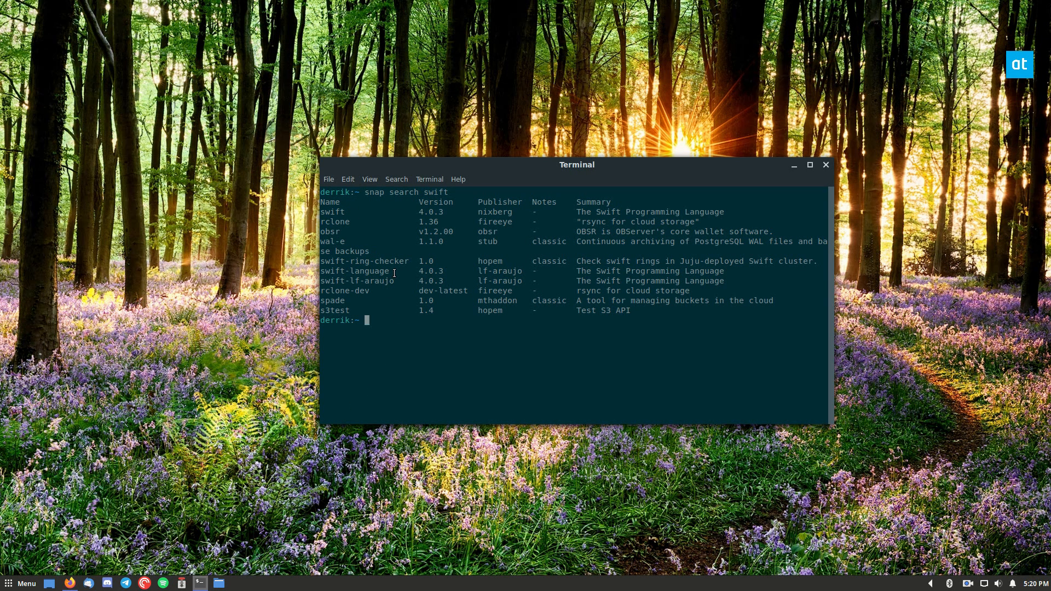
Compose 'sudo snap install swift-lf-araujo' at the prompt using the pasted package name.
{"action": "double_click", "coordinate": [379, 281]}
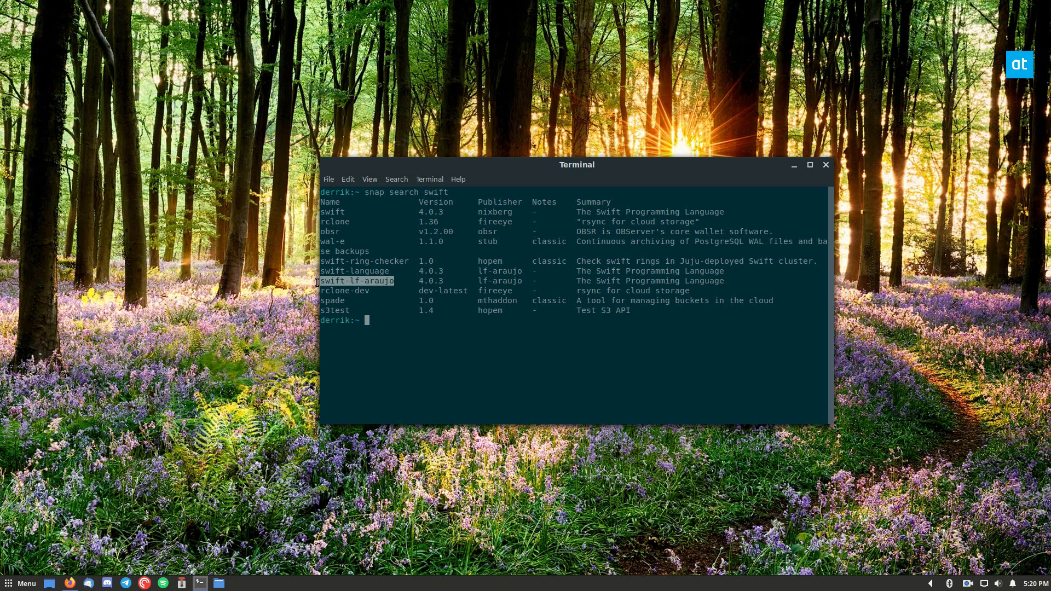
{"action": "right_click", "coordinate": [392, 292]}
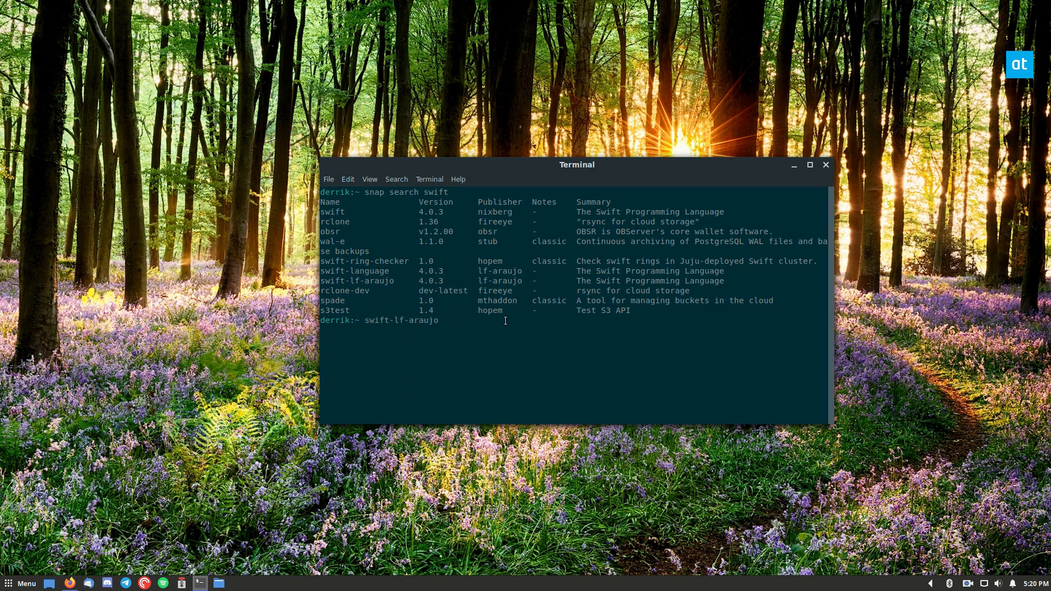
{"action": "type", "text": "sudo snap"}
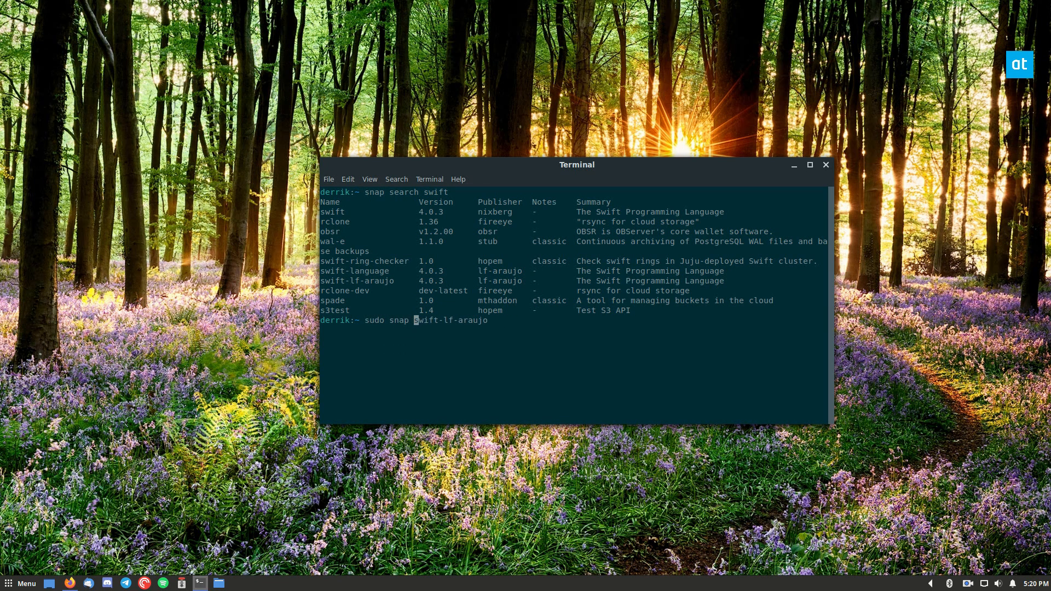
{"action": "type", "text": "install"}
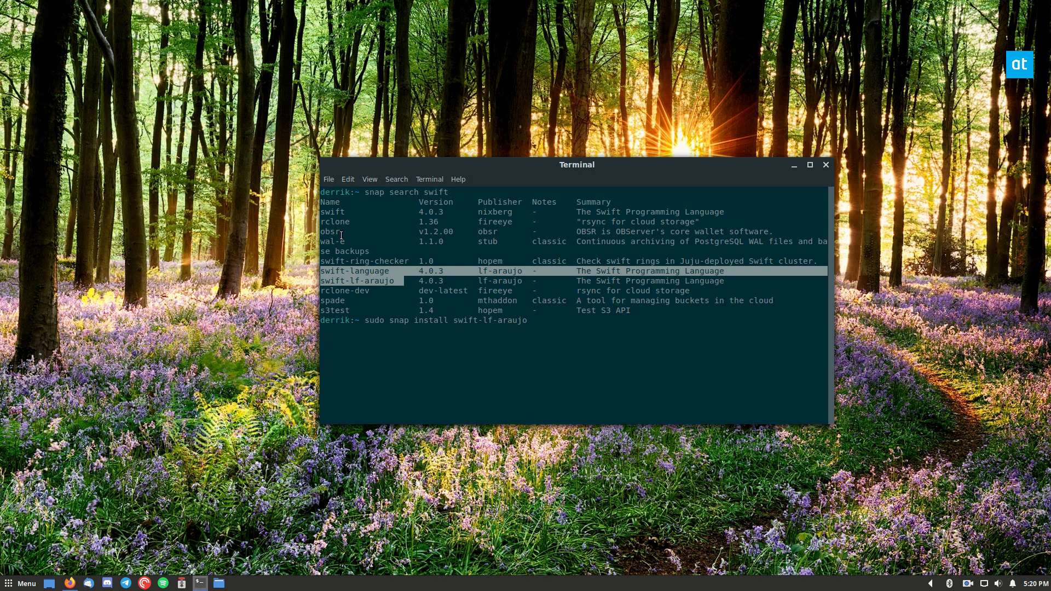
{"action": "mouse_move", "coordinate": [555, 328]}
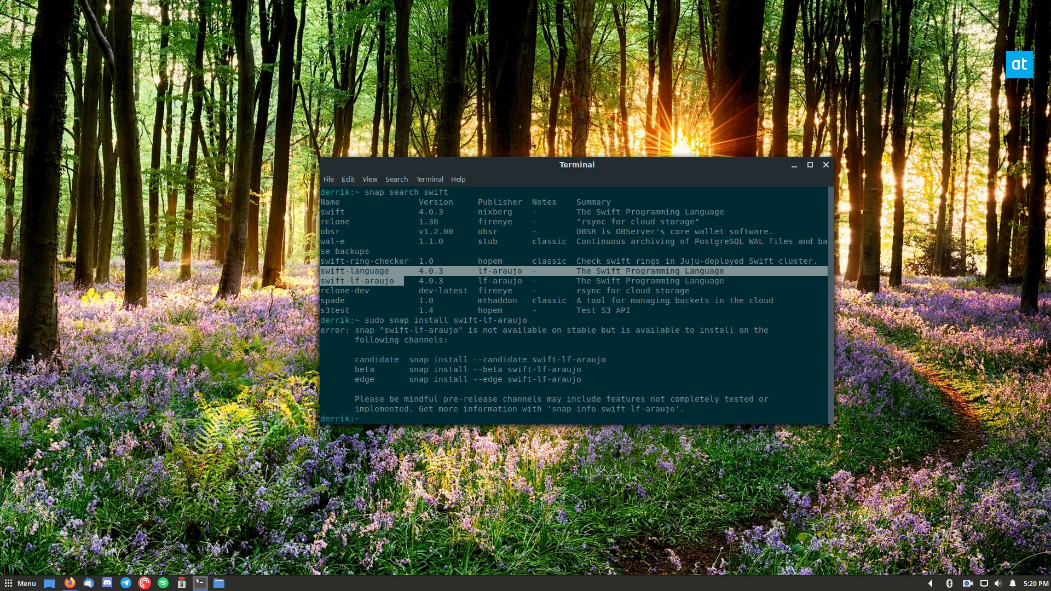
{"action": "mouse_move", "coordinate": [817, 6]}
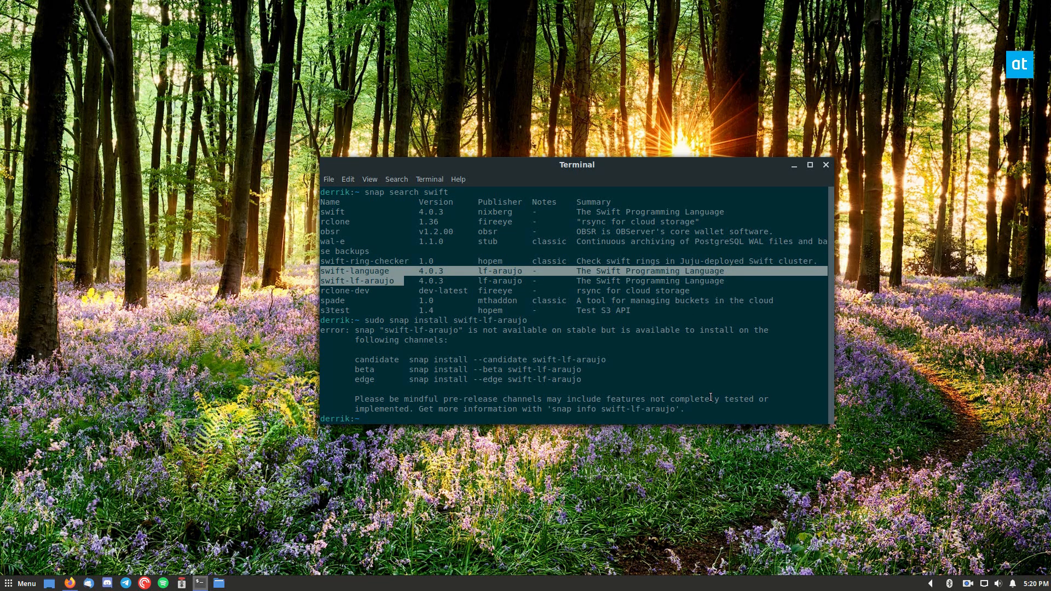
Run 'sudo snap install swift-lf-araujo --beta' to install version 4.0.3 from the beta channel.
{"action": "type", "text": "sudo snap install swift-lf-araujo"}
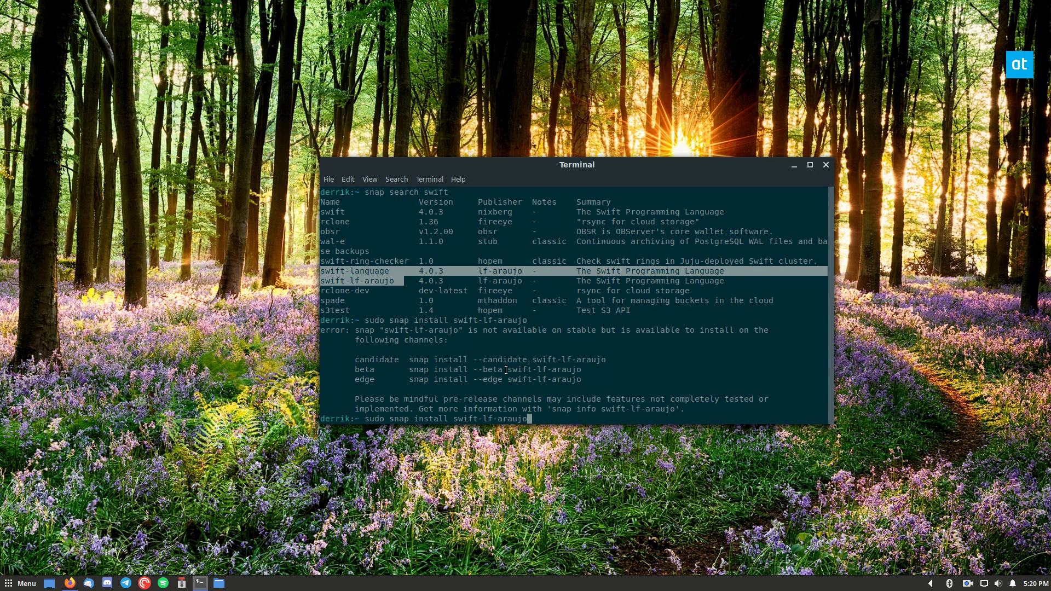
{"action": "right_click", "coordinate": [506, 369]}
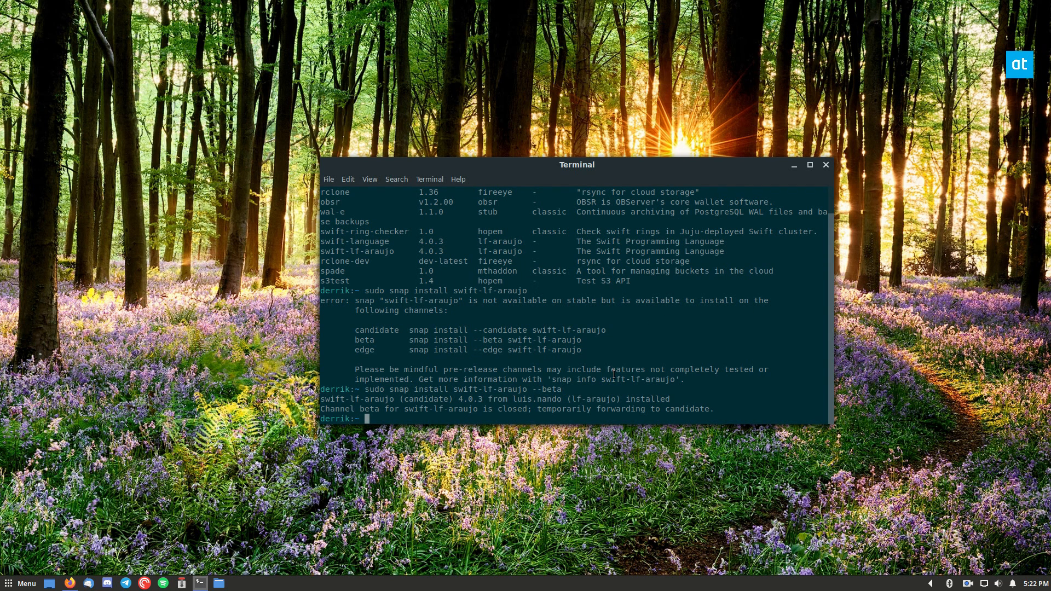
{"action": "mouse_move", "coordinate": [489, 101]}
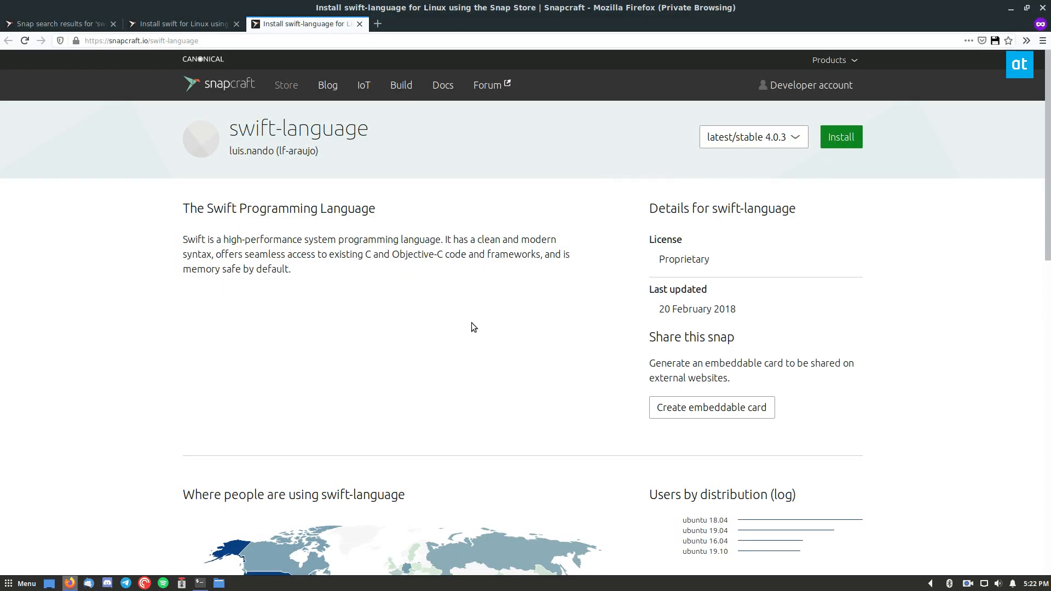
Return via the swift tab to the 'Snap search results for swift' tab listing 10 snaps.
{"action": "left_click", "coordinate": [181, 23]}
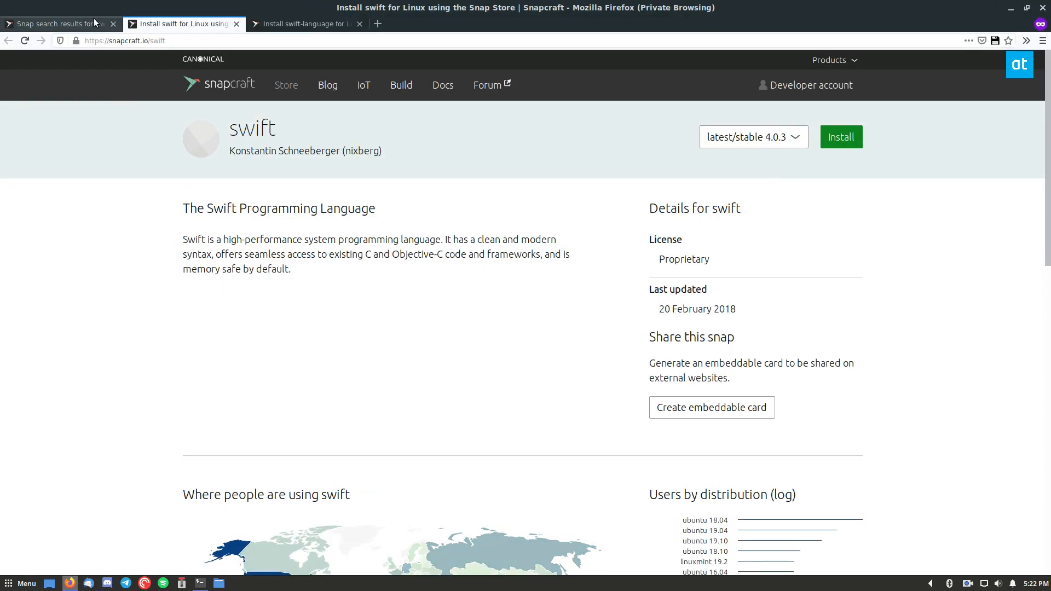
{"action": "left_click", "coordinate": [57, 23]}
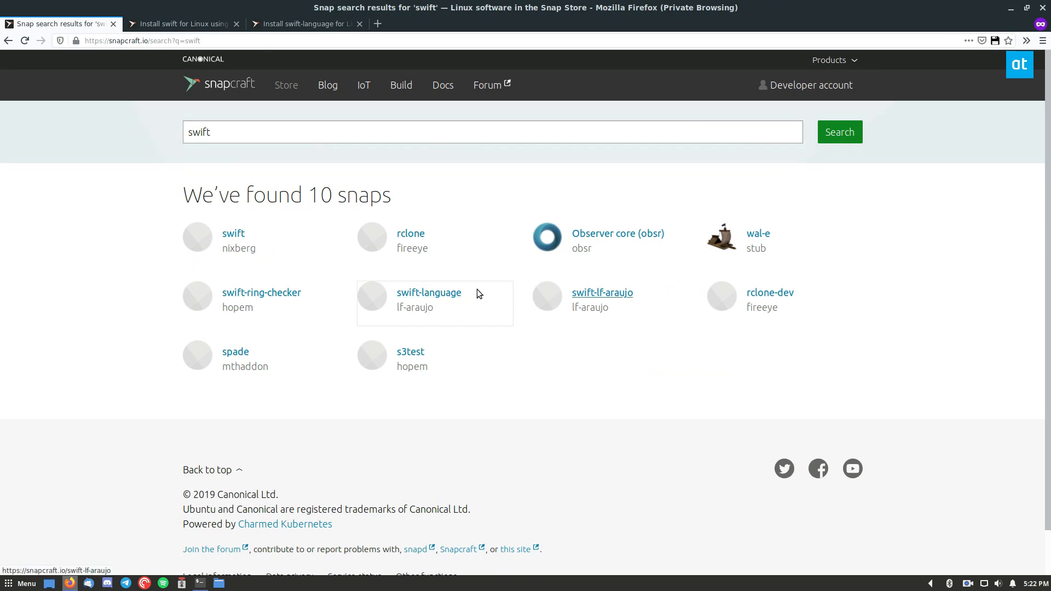